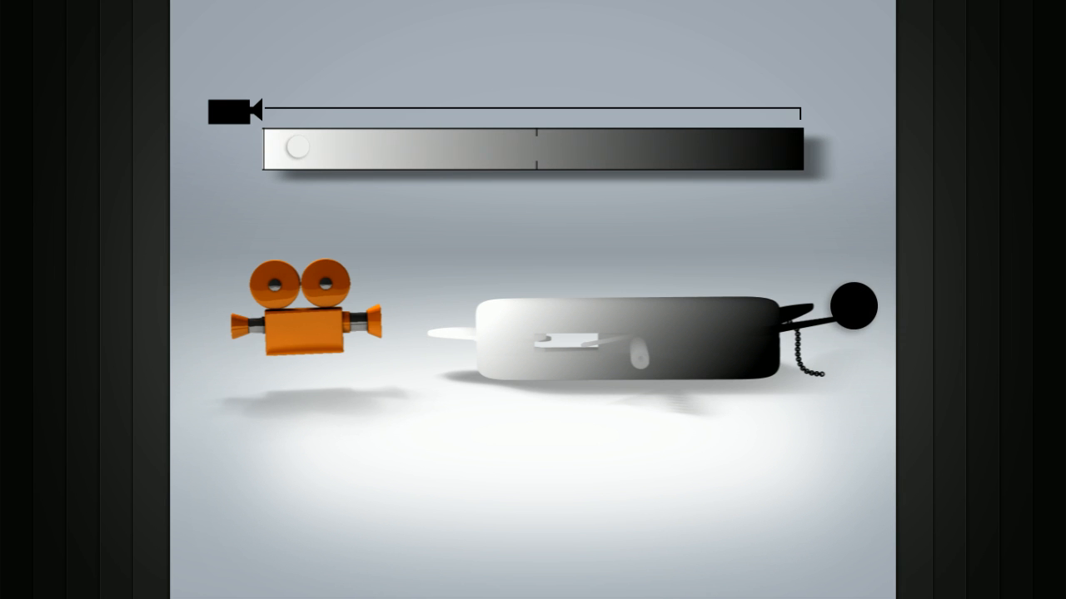
Slide the depth marker from the white near-camera end of the gradient bar to its black far end.
drag(298, 149, 783, 149)
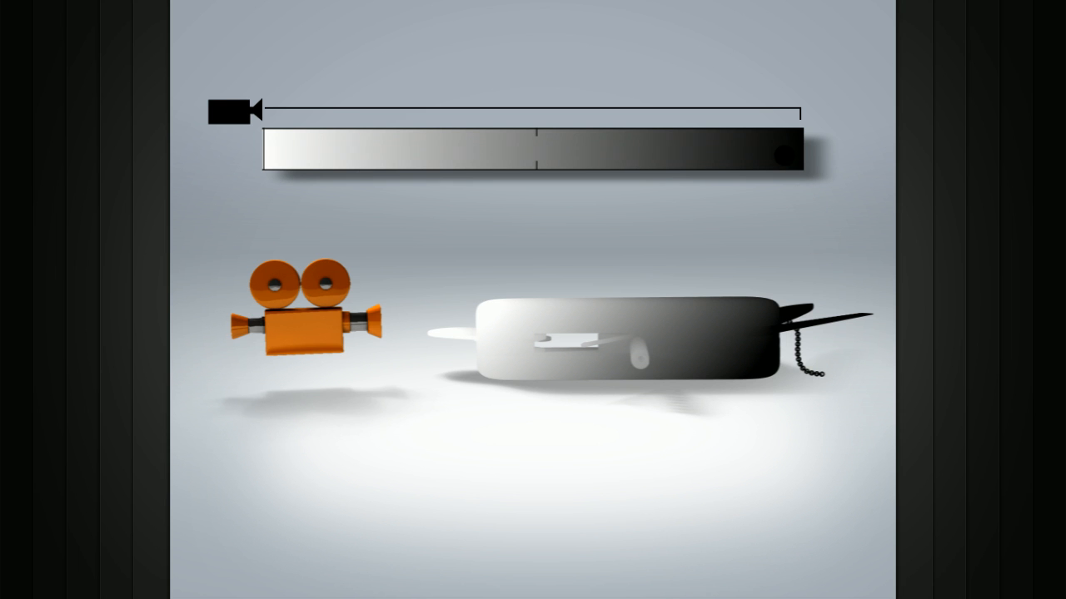